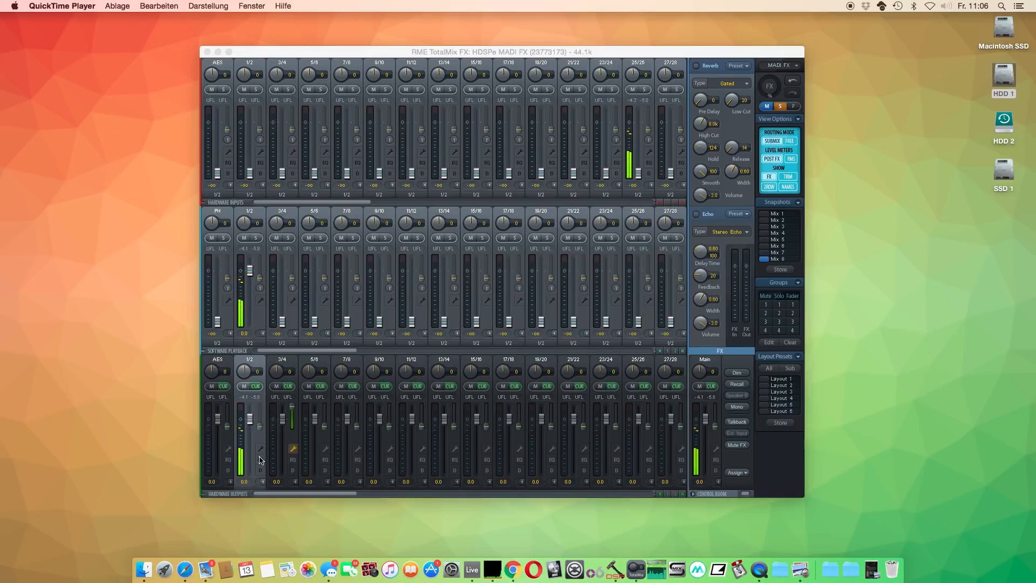
Open the HDSPe FX Settings window for the MADI FX interface from the Options menu
{"action": "left_click", "coordinate": [292, 448]}
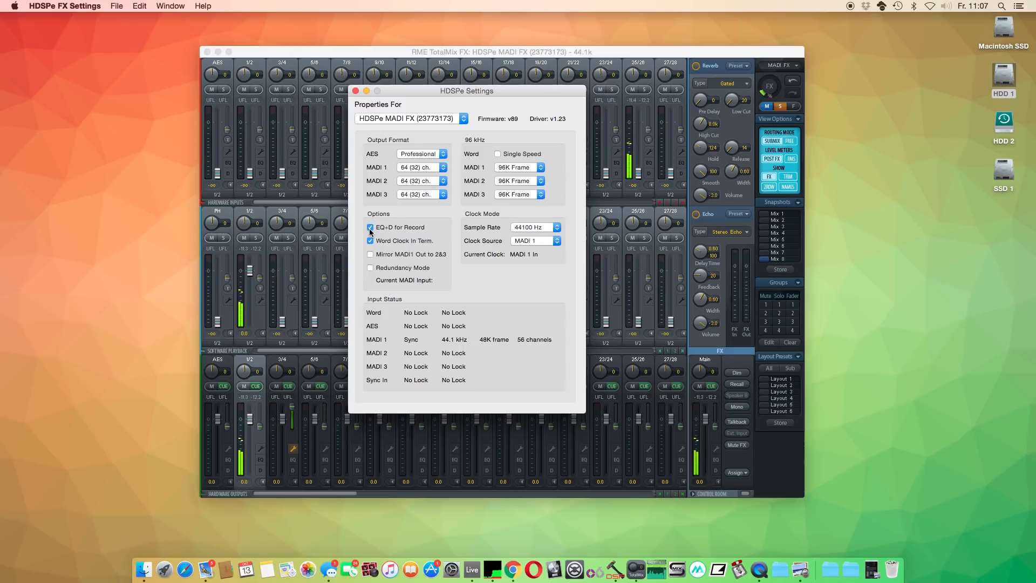
Turn off 'EQ+D for Record' and close the HDSPe Settings window
{"action": "left_click", "coordinate": [371, 228]}
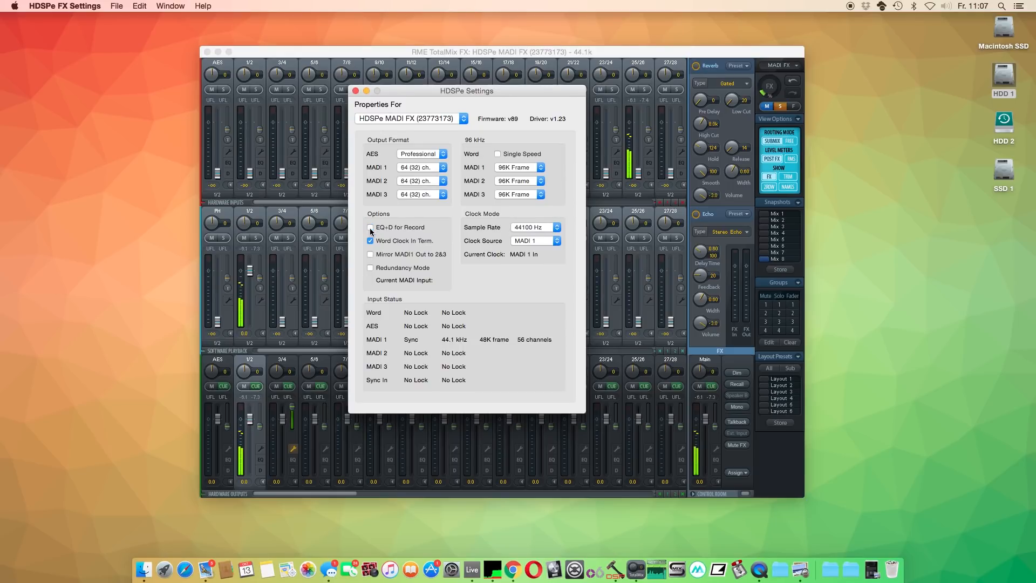
{"action": "left_click", "coordinate": [370, 227]}
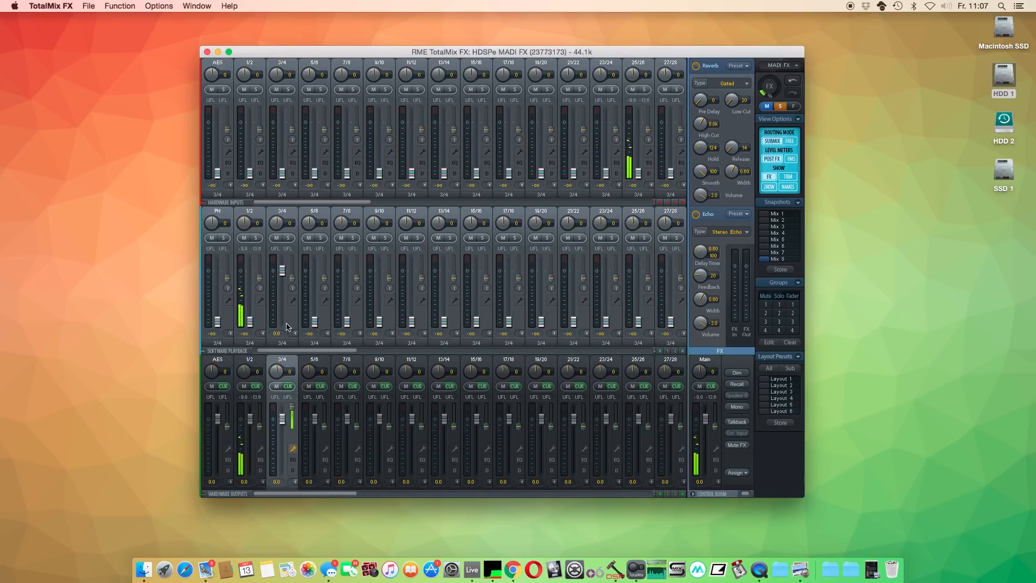
Expand the parametric EQ panel on software playback channel 1/2
{"action": "left_click", "coordinate": [292, 448]}
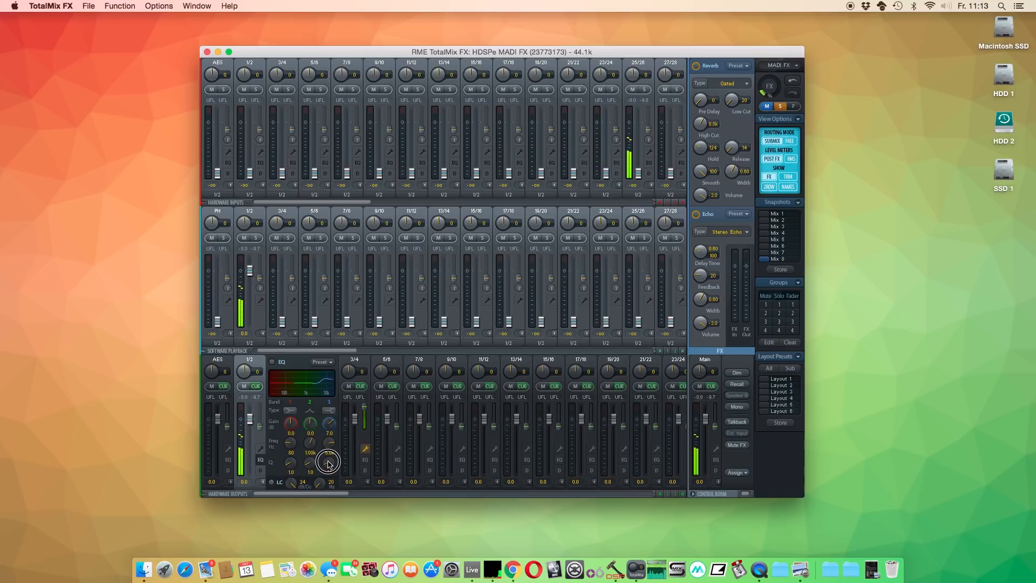
Enable the channel EQ and cut the middle band's gain
{"action": "left_click", "coordinate": [324, 361]}
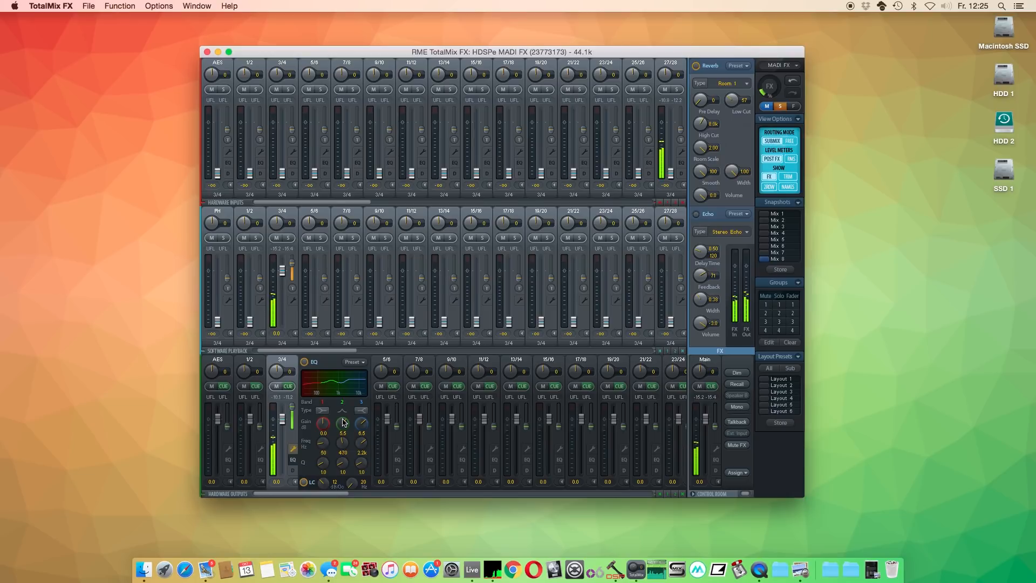
{"action": "left_click_drag", "start_coordinate": [342, 422], "coordinate": [340, 443]}
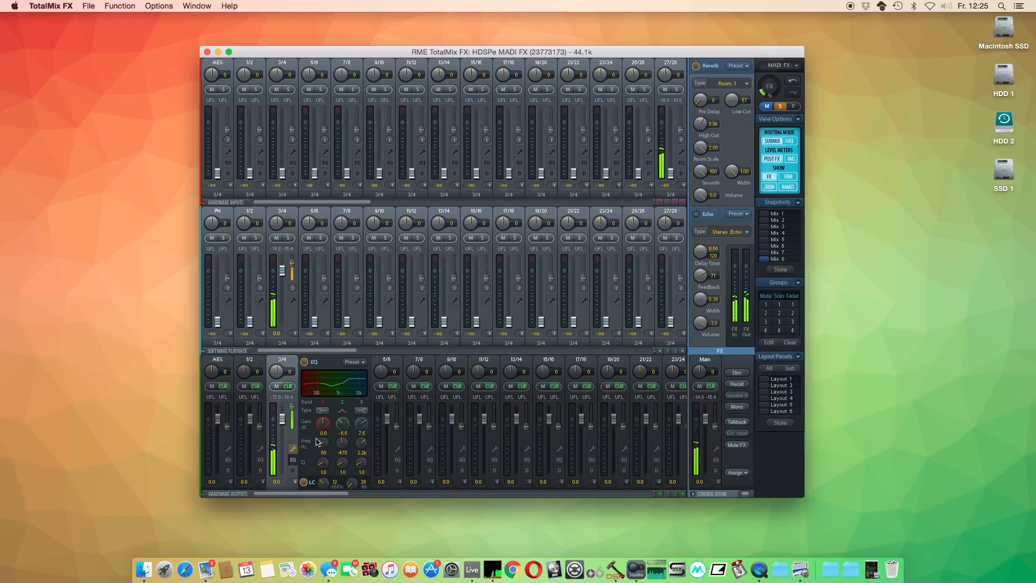
{"action": "mouse_move", "coordinate": [356, 488]}
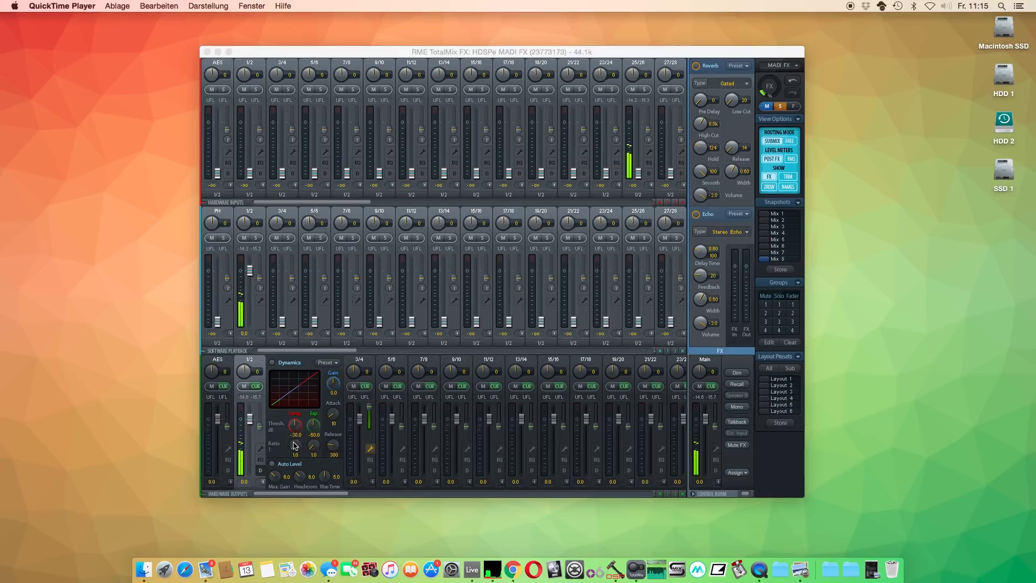
Enable dynamics, lower the compressor threshold and raise the ratio to about 2:1, then collapse the panel
{"action": "left_click", "coordinate": [296, 425]}
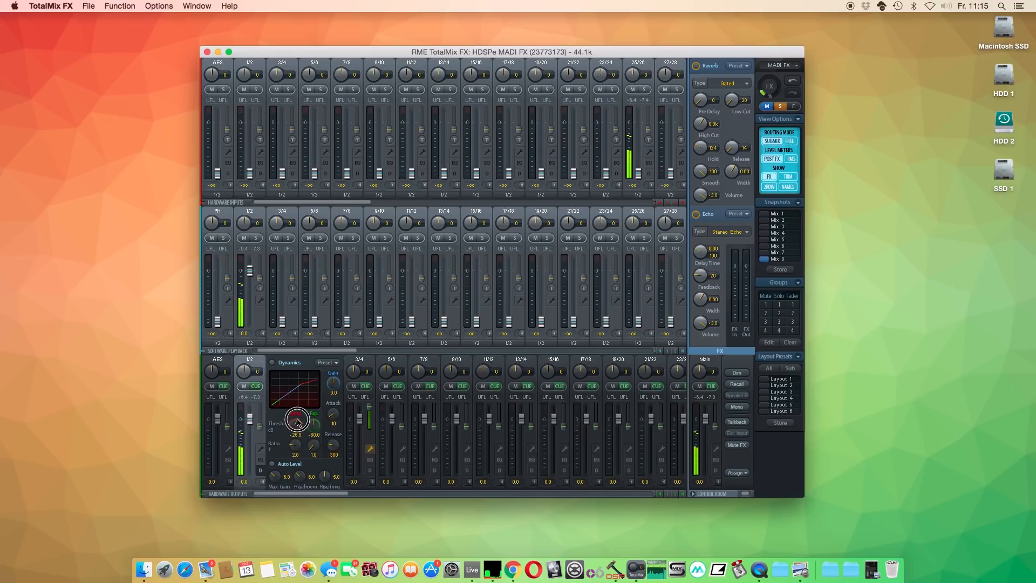
{"action": "left_click_drag", "start_coordinate": [298, 422], "coordinate": [293, 443]}
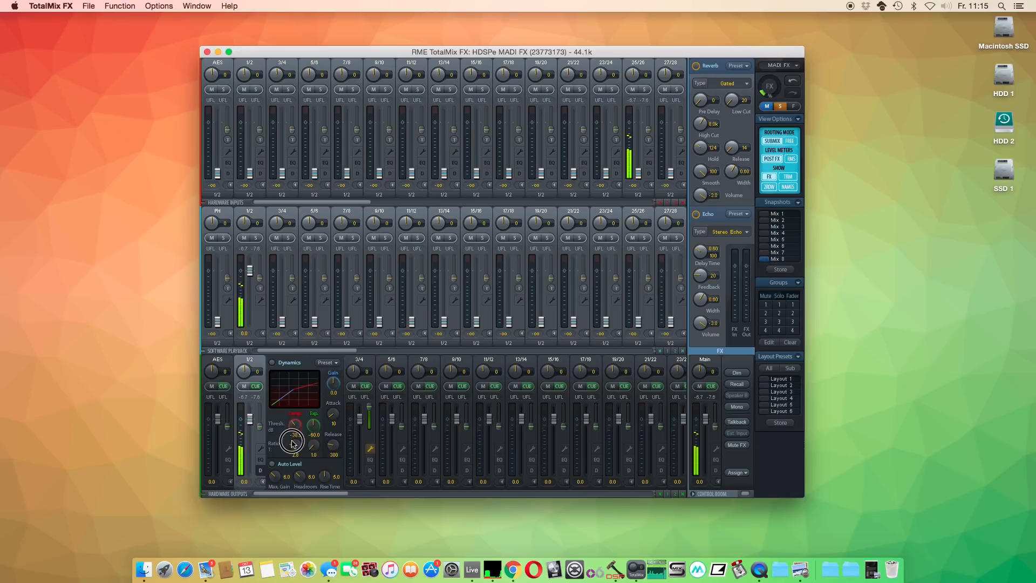
{"action": "left_click_drag", "start_coordinate": [294, 443], "coordinate": [294, 430]}
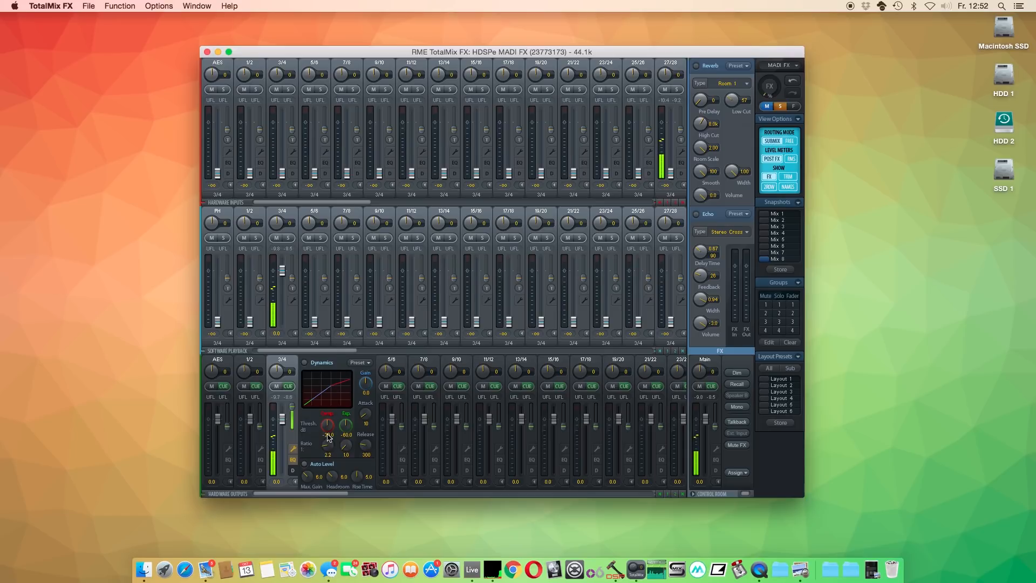
{"action": "left_click_drag", "start_coordinate": [328, 435], "coordinate": [328, 446]}
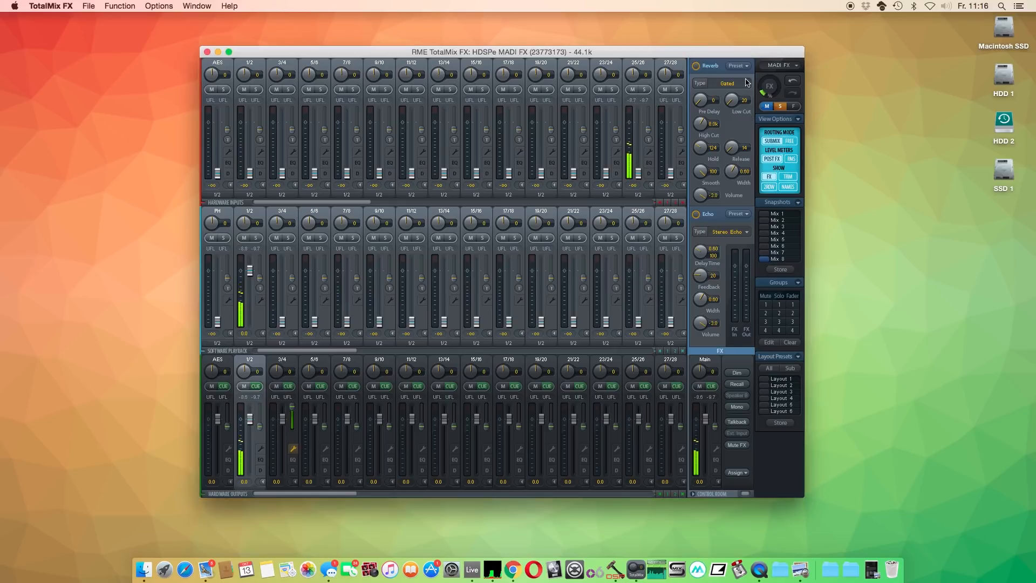
Try different reverb types and shrink the reverb's room scale
{"action": "left_click", "coordinate": [727, 83]}
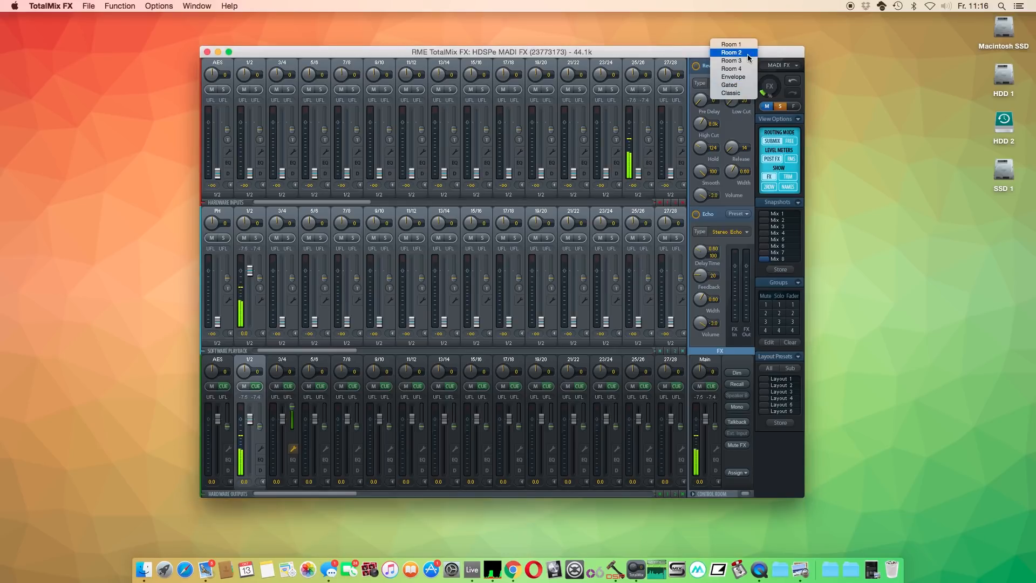
{"action": "left_click", "coordinate": [731, 84]}
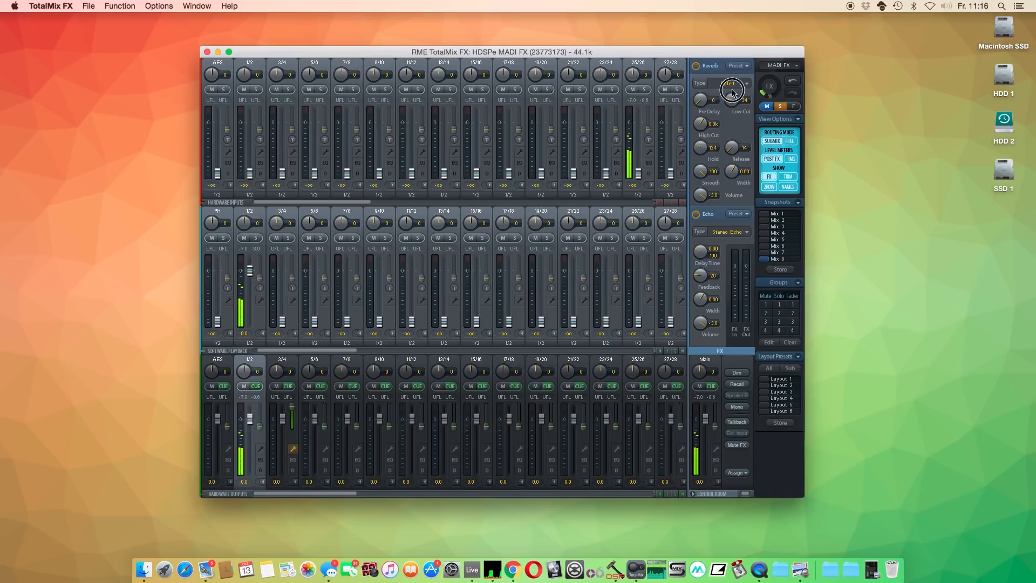
{"action": "left_click", "coordinate": [730, 89]}
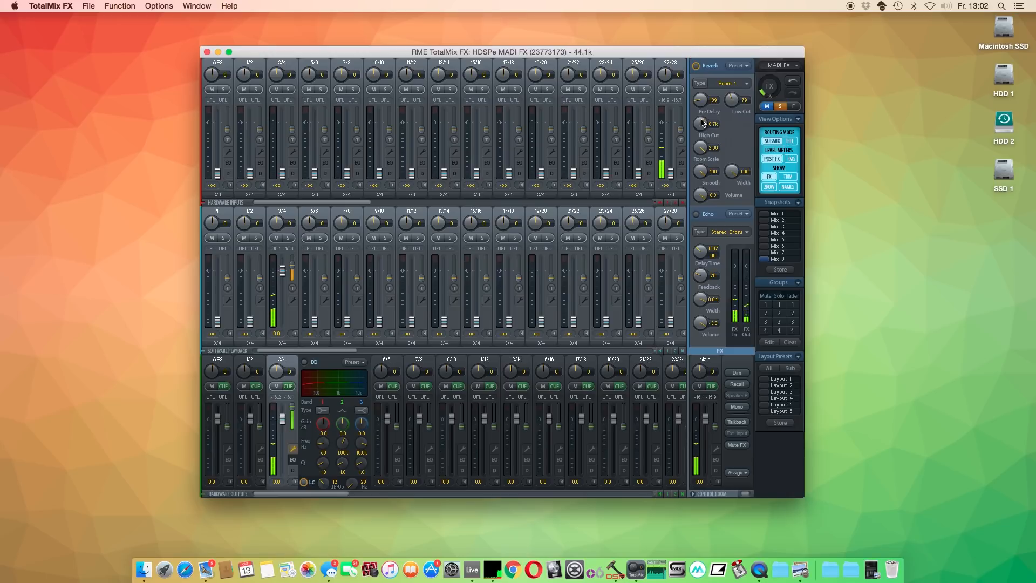
{"action": "left_click_drag", "start_coordinate": [703, 124], "coordinate": [703, 118]}
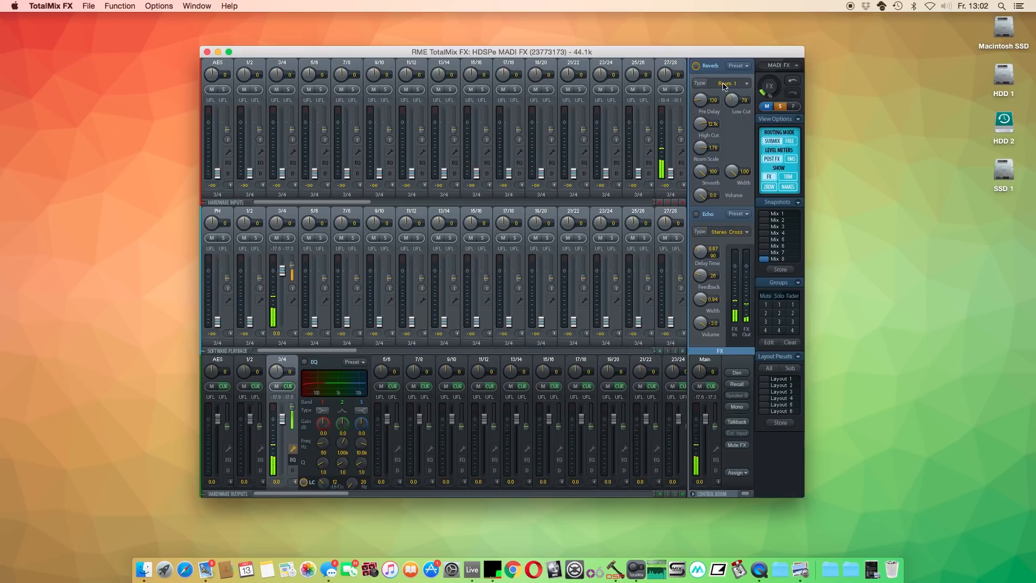
Choose the Gated reverb type from the Reverb Type list
{"action": "left_click", "coordinate": [731, 83]}
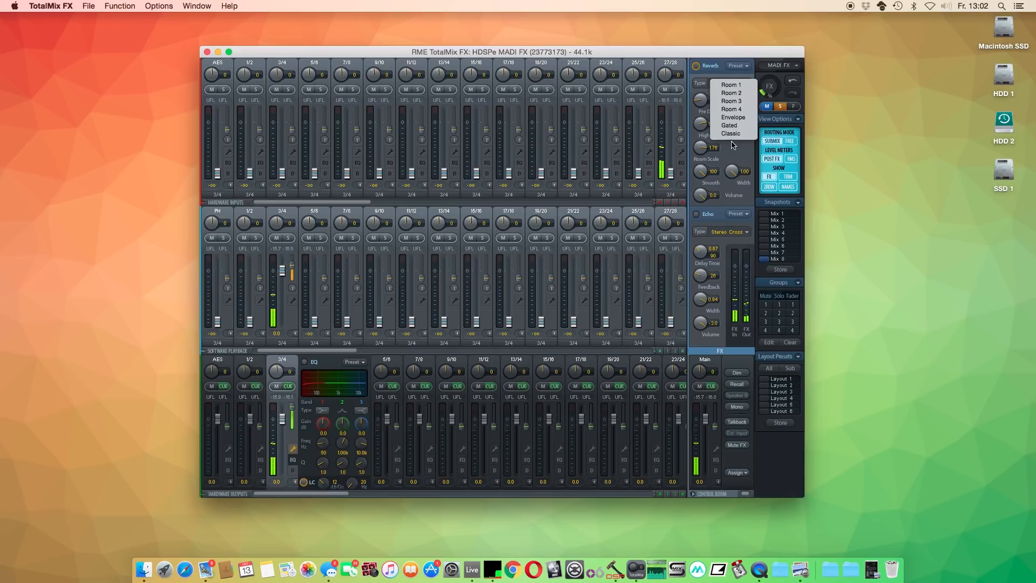
{"action": "left_click", "coordinate": [731, 134]}
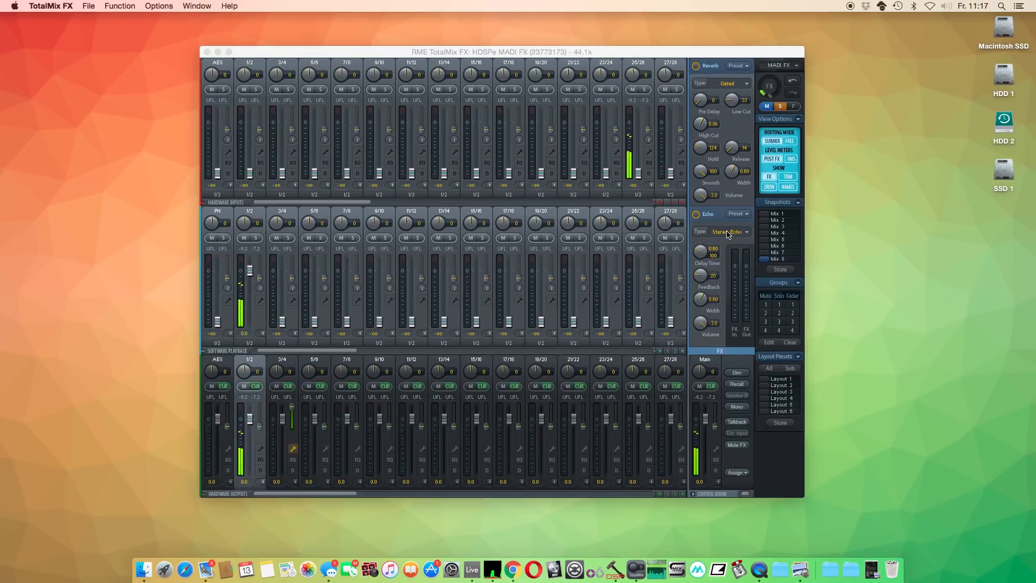
Switch the echo effect's type to Pong Echo
{"action": "left_click", "coordinate": [729, 231]}
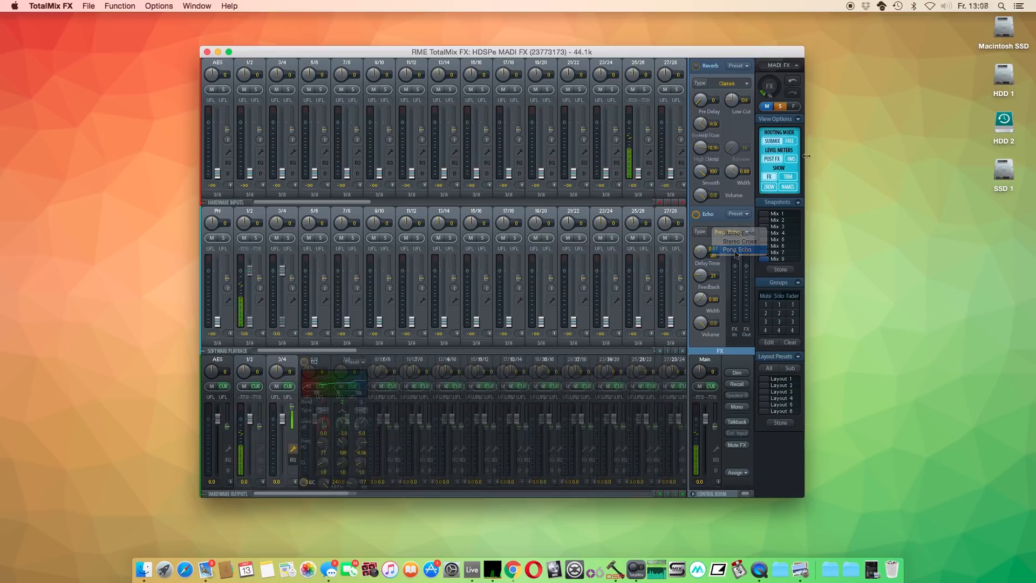
{"action": "left_click", "coordinate": [738, 249]}
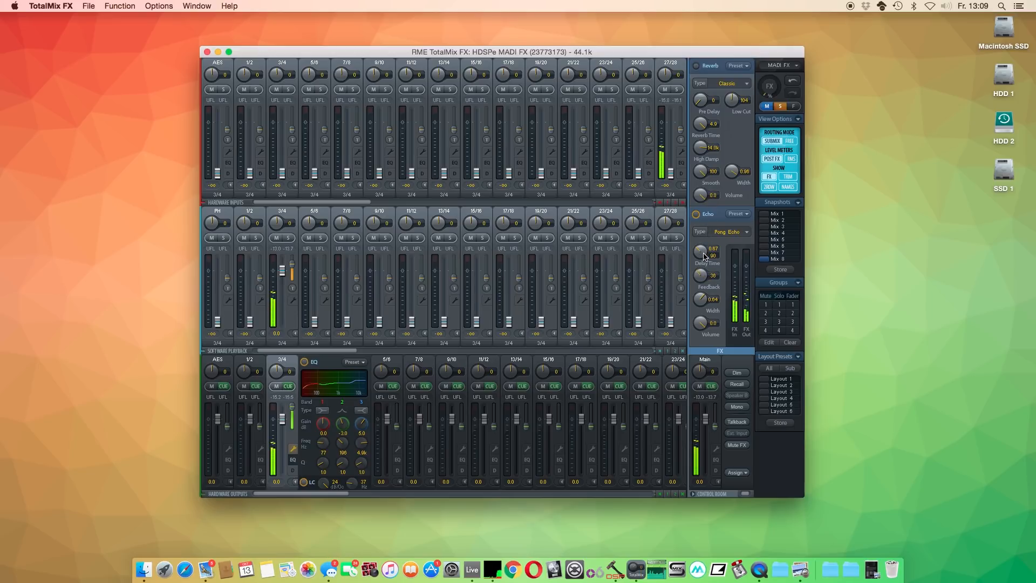
Set the Pong Echo delay time to exactly 180 BPM via the Data Edit window
{"action": "double_click", "coordinate": [712, 256]}
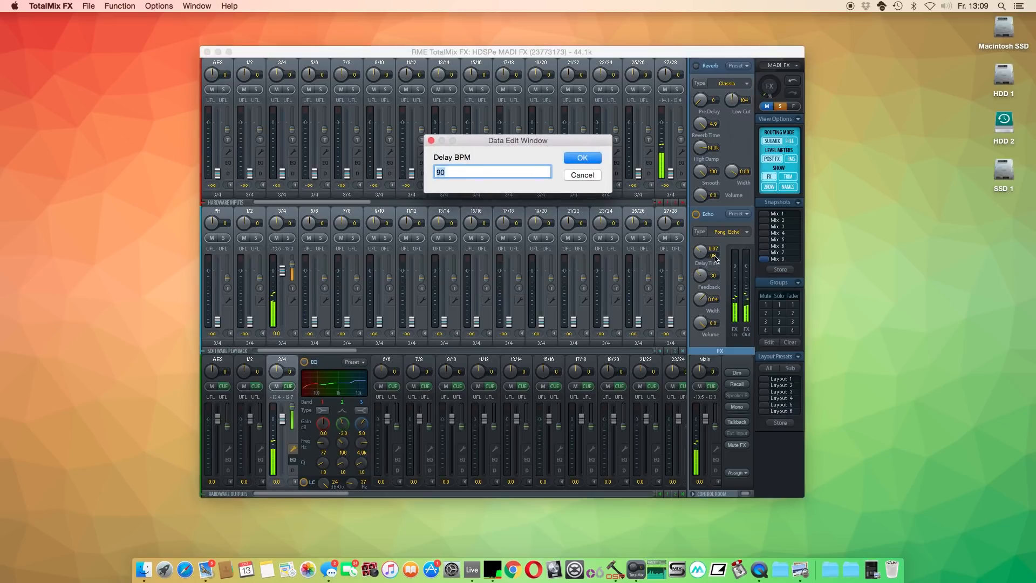
{"action": "type", "text": "180"}
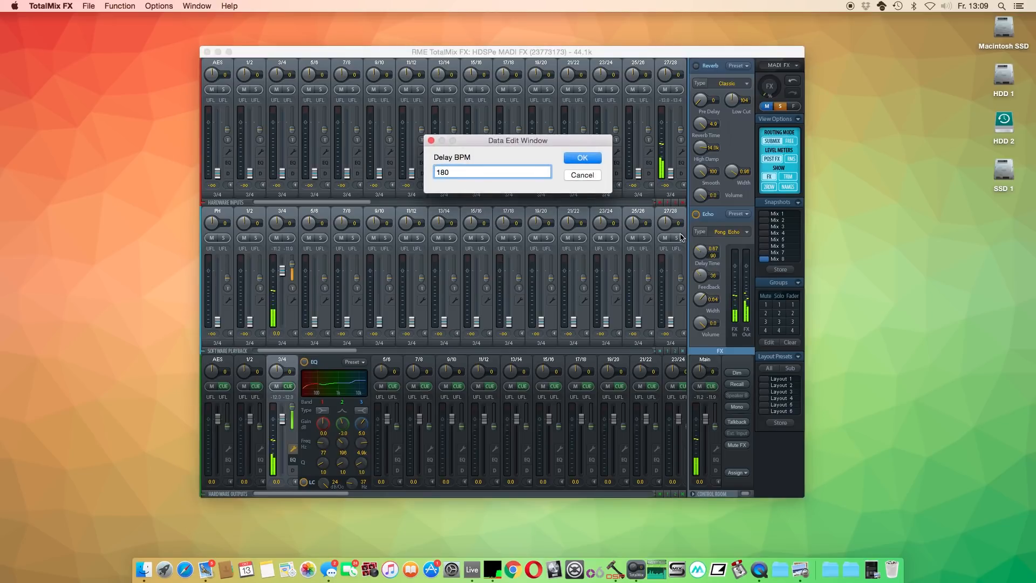
{"action": "left_click", "coordinate": [581, 157]}
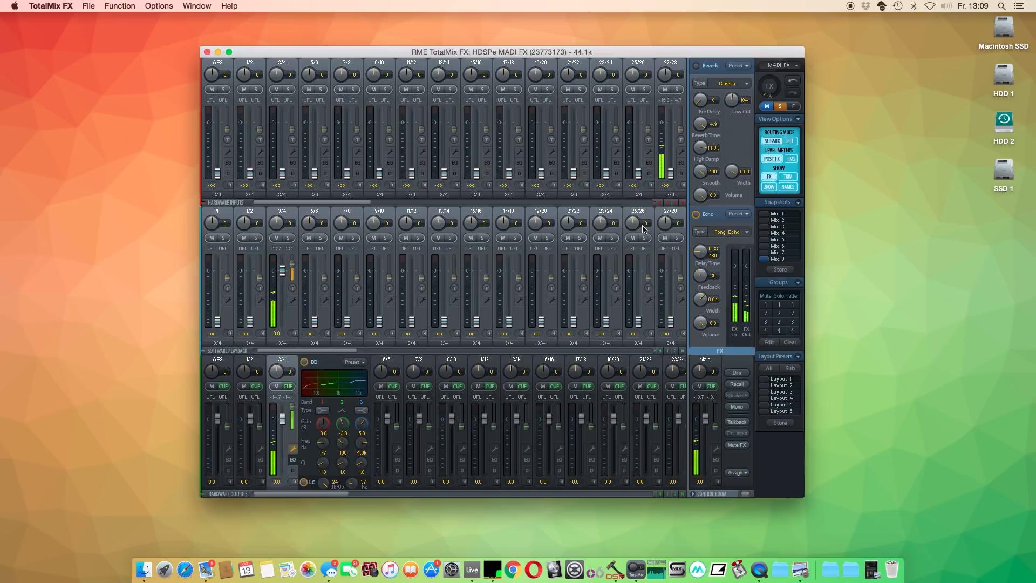